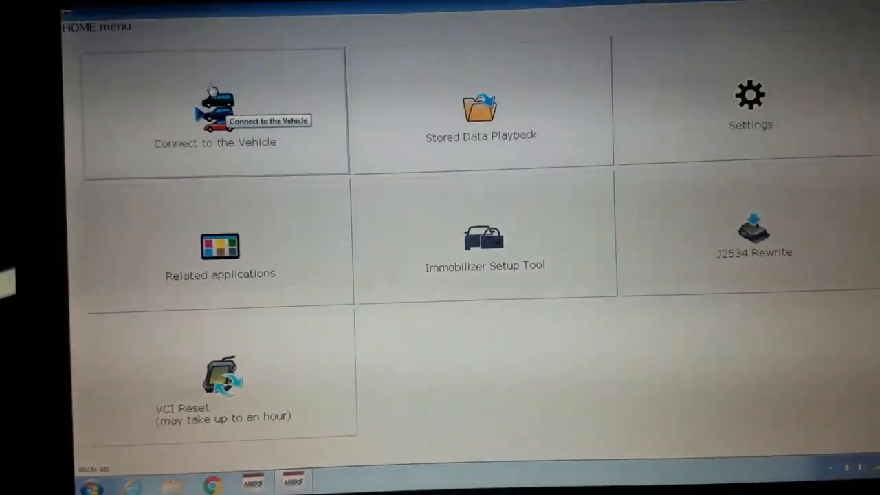
Step: Connect Honda HDS to the vehicle from the HOME menu
left_click(213, 110)
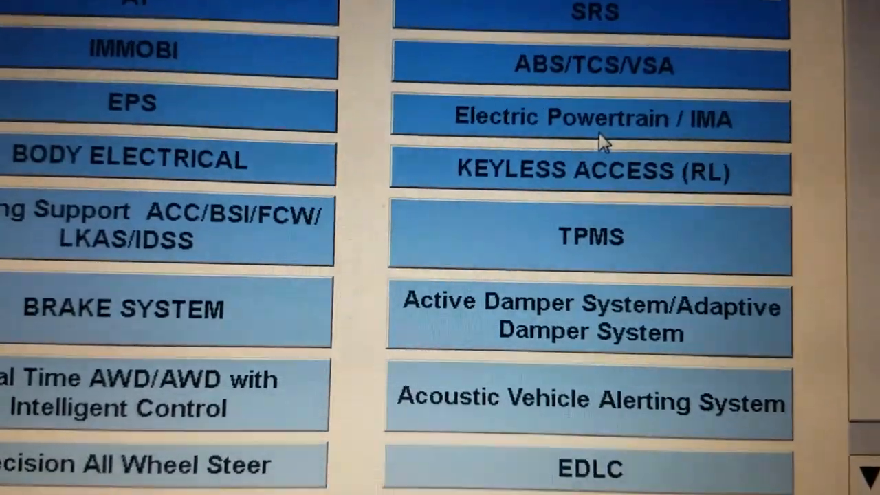
Step: Select and enter the Electric Powertrain / IMA system to view its live data
left_click(591, 121)
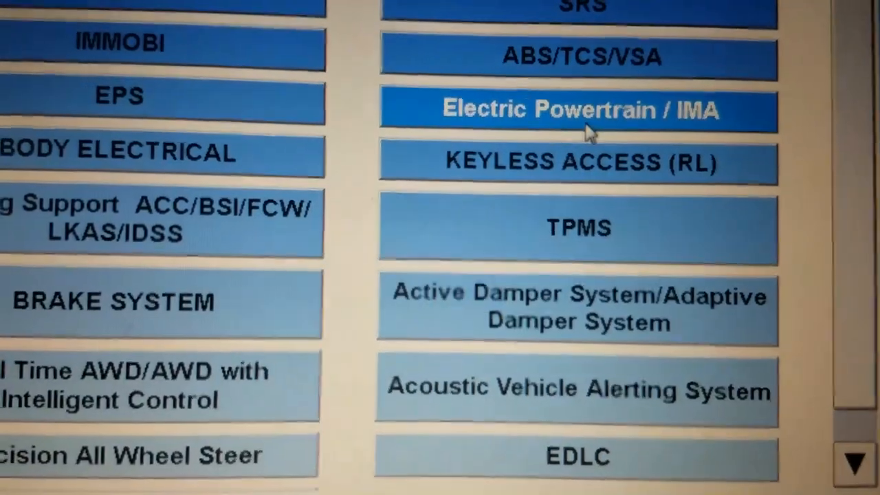
left_click(581, 109)
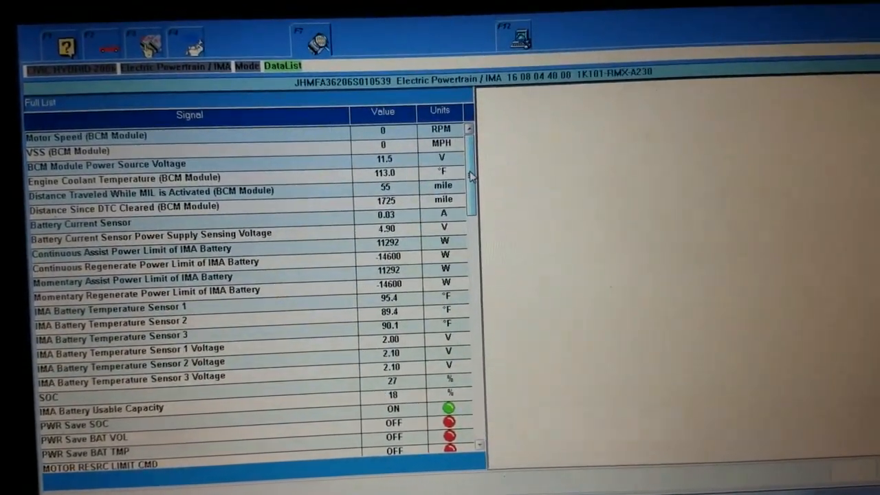
Step: Scroll the IMA data list down to the IMA Battery Module 1–11 voltage readings
scroll("down", 3)
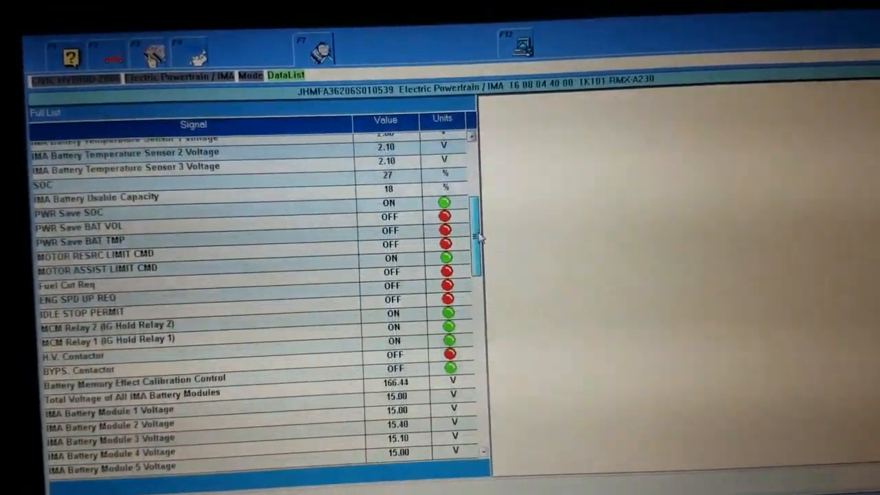
scroll("down", 3)
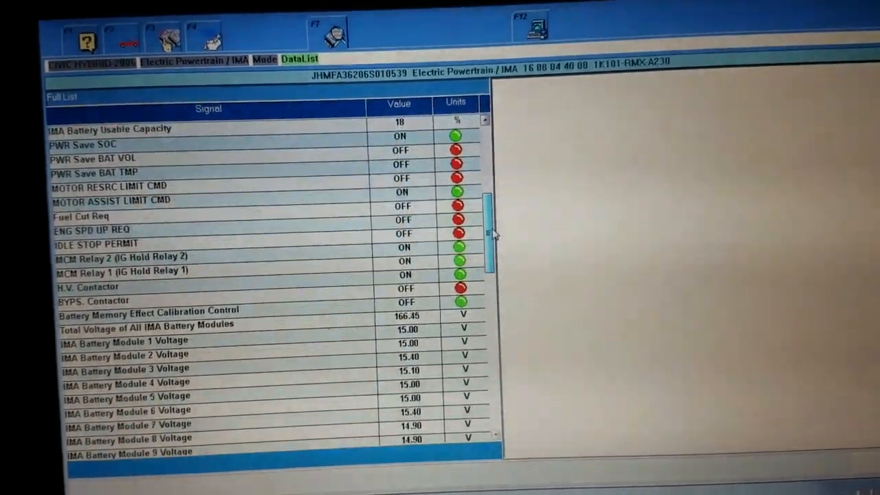
scroll("down", 3)
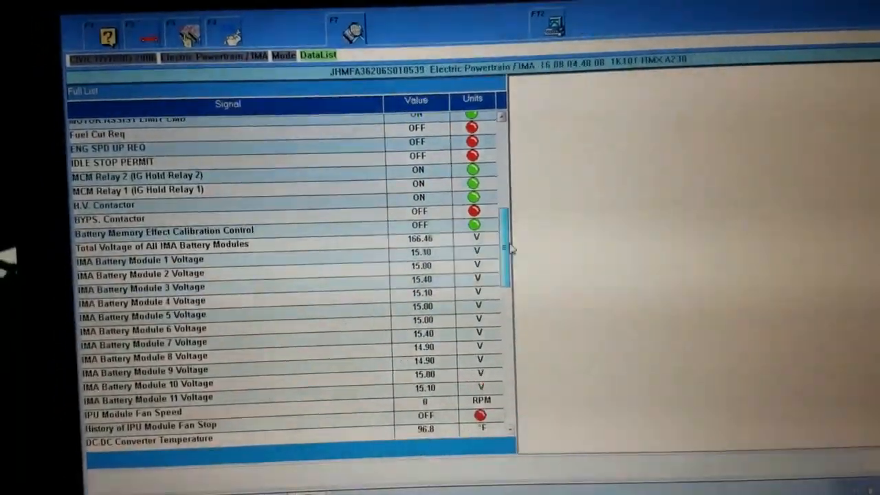
scroll("down", 3)
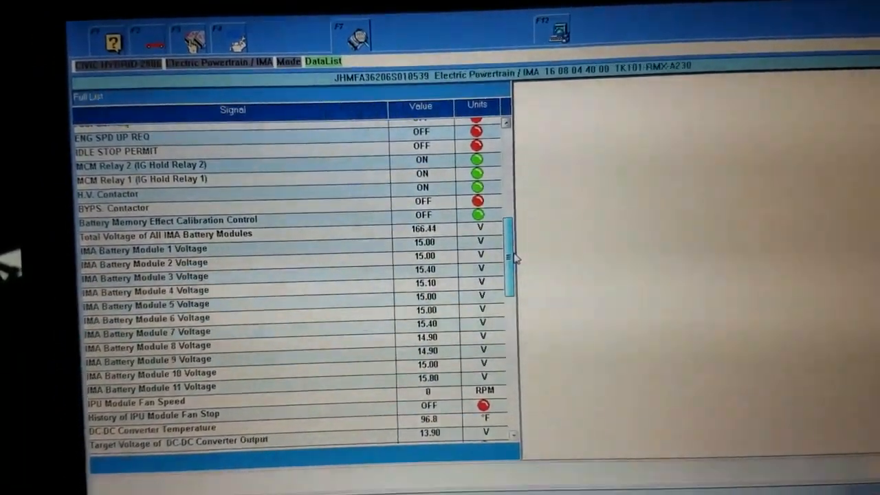